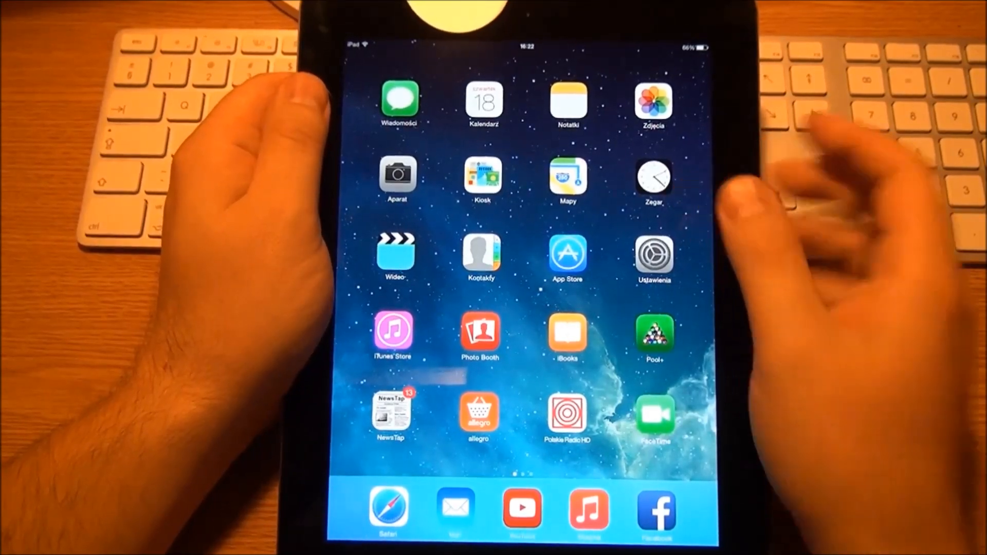
Step: Swipe through the home screen pages to the one with FullBlast, Calculator, DOOM and Dropbox
{"action": "scroll", "scroll_direction": "left", "scroll_amount": 3}
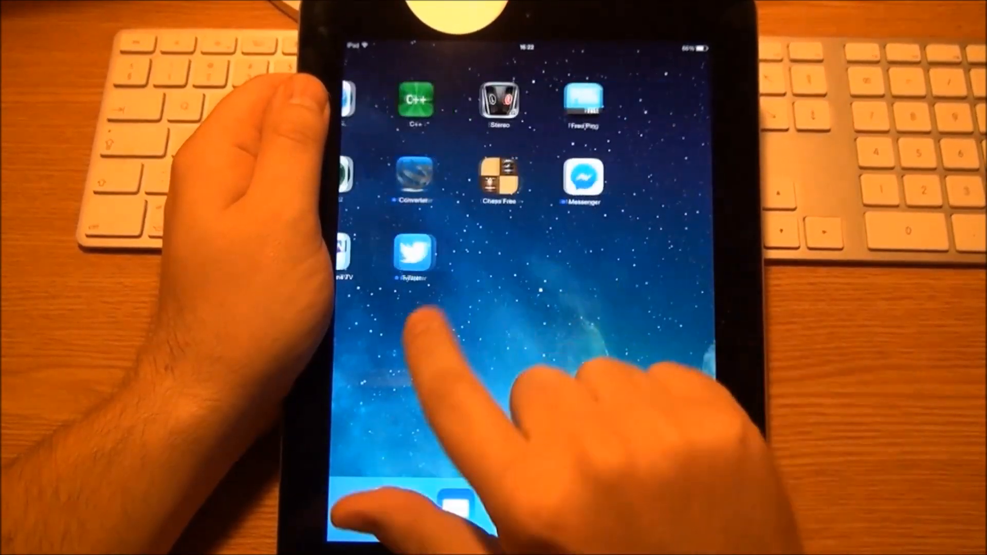
{"action": "scroll", "scroll_direction": "left", "scroll_amount": 3}
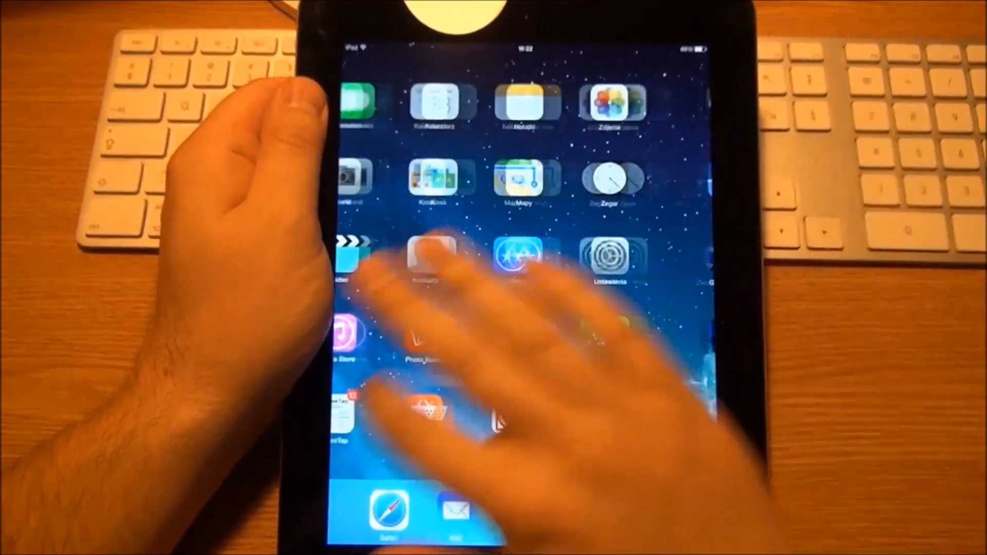
{"action": "scroll", "scroll_direction": "left", "scroll_amount": 3}
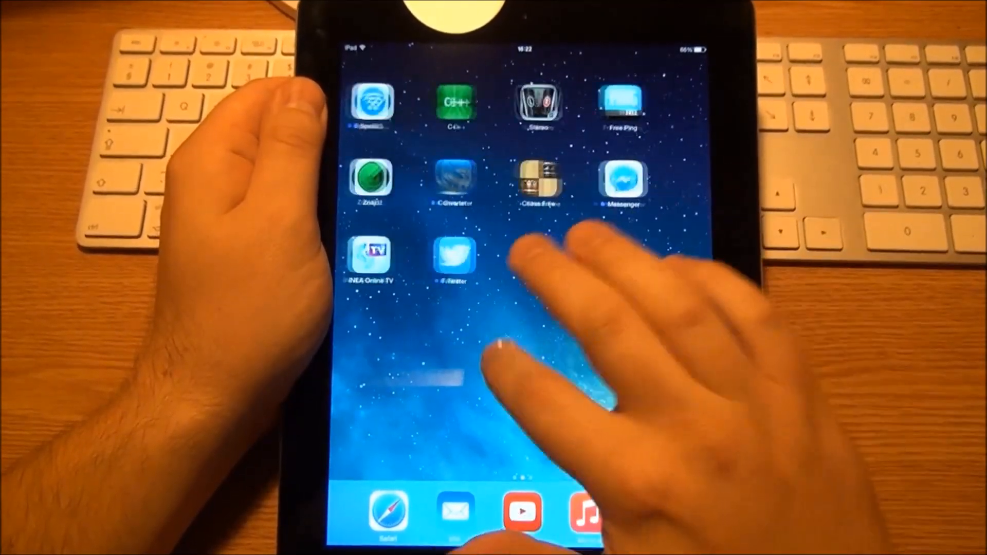
{"action": "scroll", "scroll_direction": "left", "scroll_amount": 3}
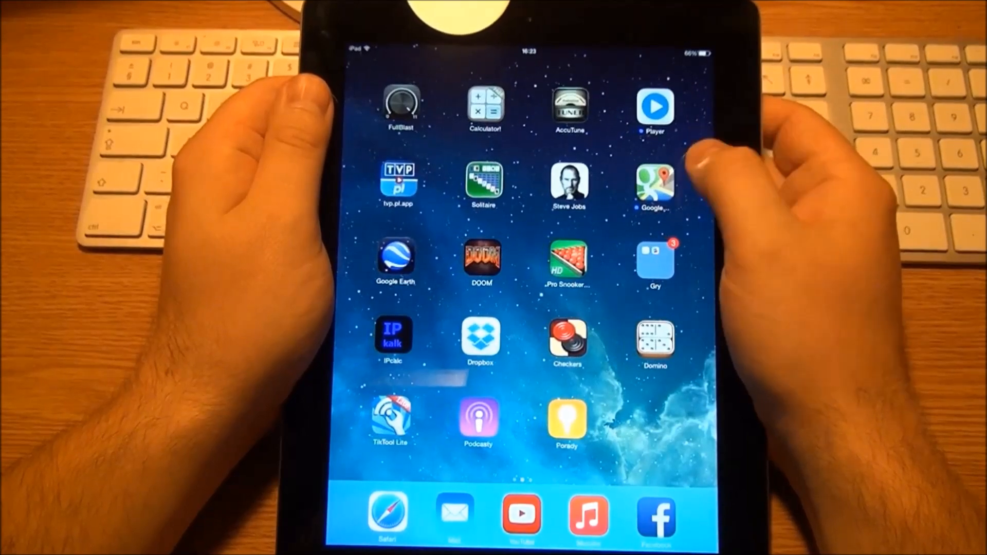
Step: Swipe back to the first home screen page and launch Safari, showing nba.com
{"action": "scroll", "scroll_direction": "left", "scroll_amount": 3}
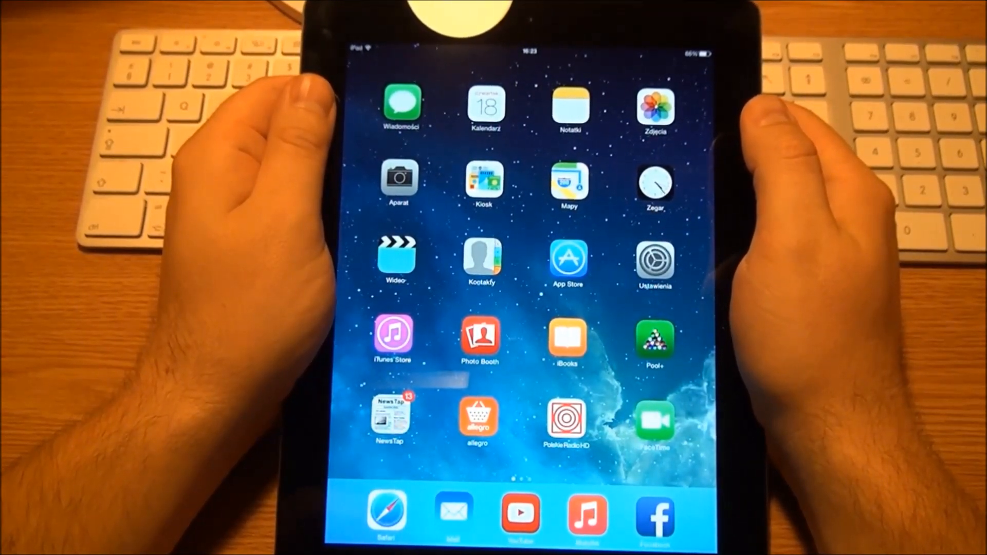
{"action": "scroll", "scroll_direction": "left", "scroll_amount": 3}
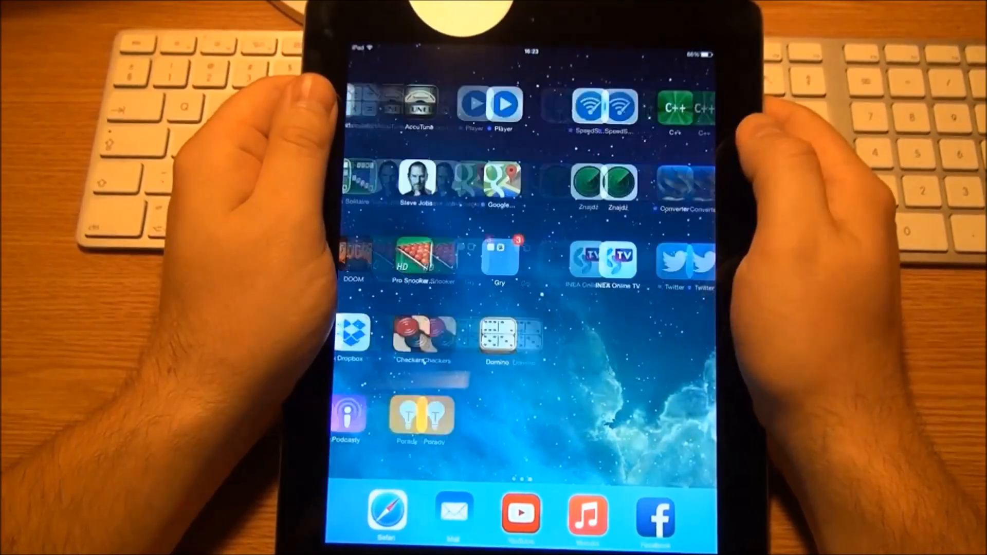
{"action": "scroll", "scroll_direction": "left", "scroll_amount": 3}
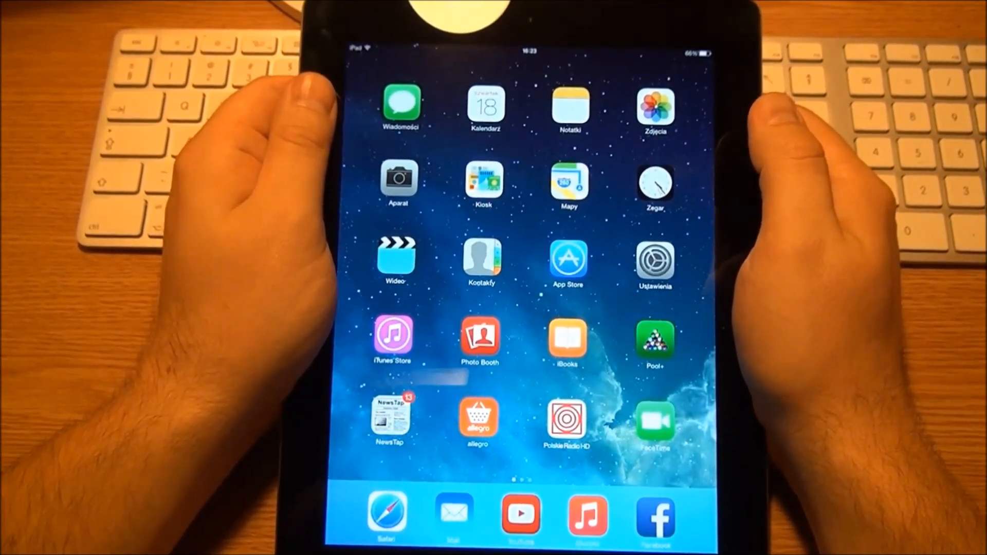
{"action": "scroll", "scroll_direction": "left", "scroll_amount": 3}
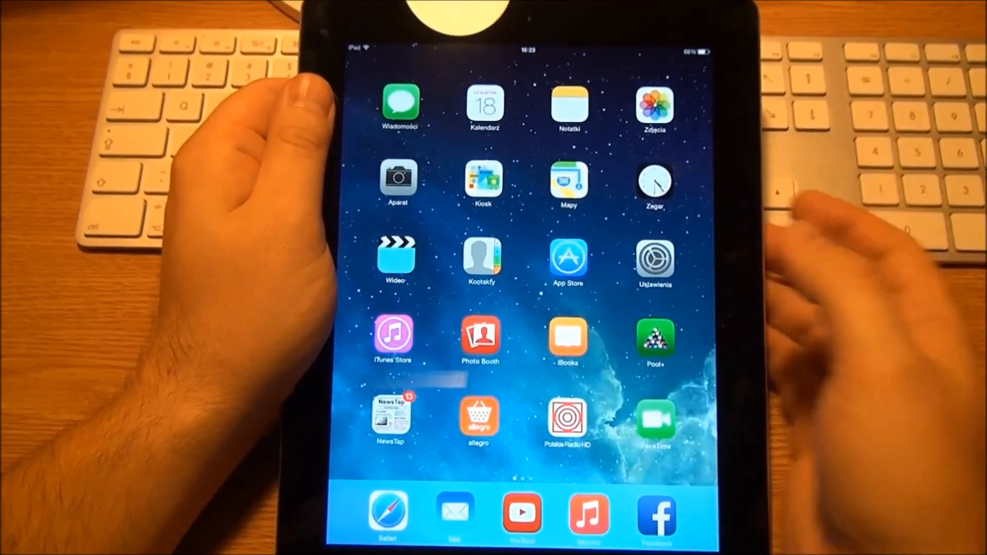
{"action": "left_click", "coordinate": [388, 513]}
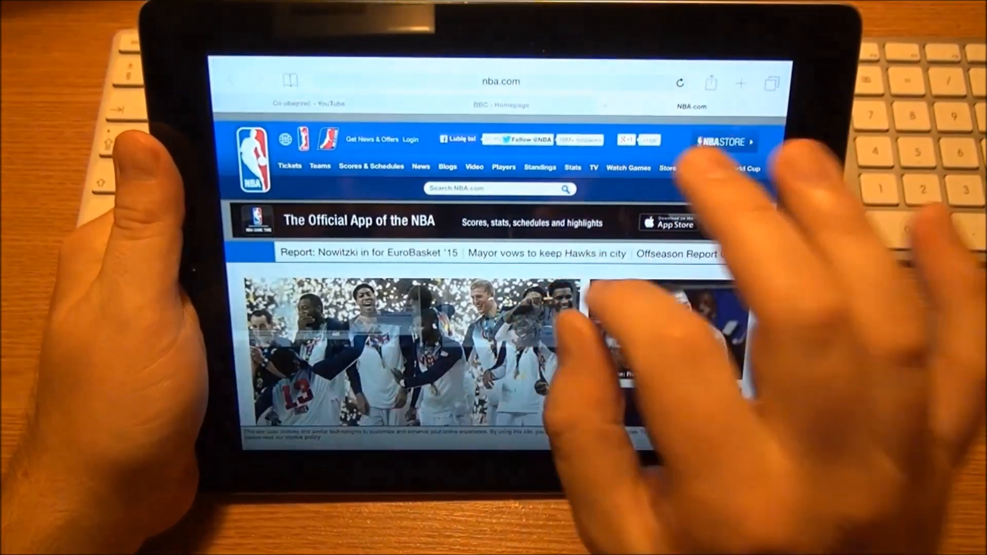
Step: Load the BRE Leasing page from Safari's bookmarks list
{"action": "left_click", "coordinate": [772, 84]}
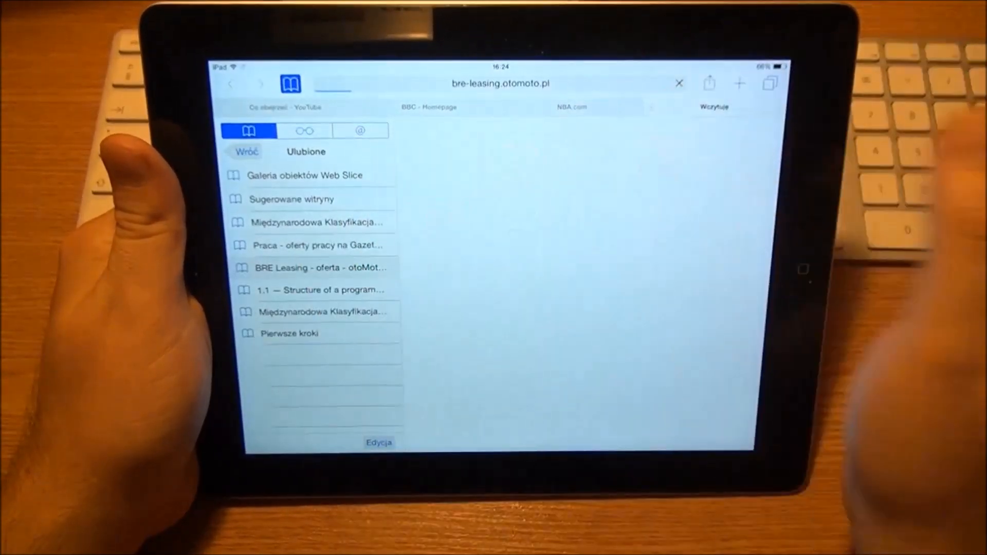
{"action": "left_click", "coordinate": [316, 267]}
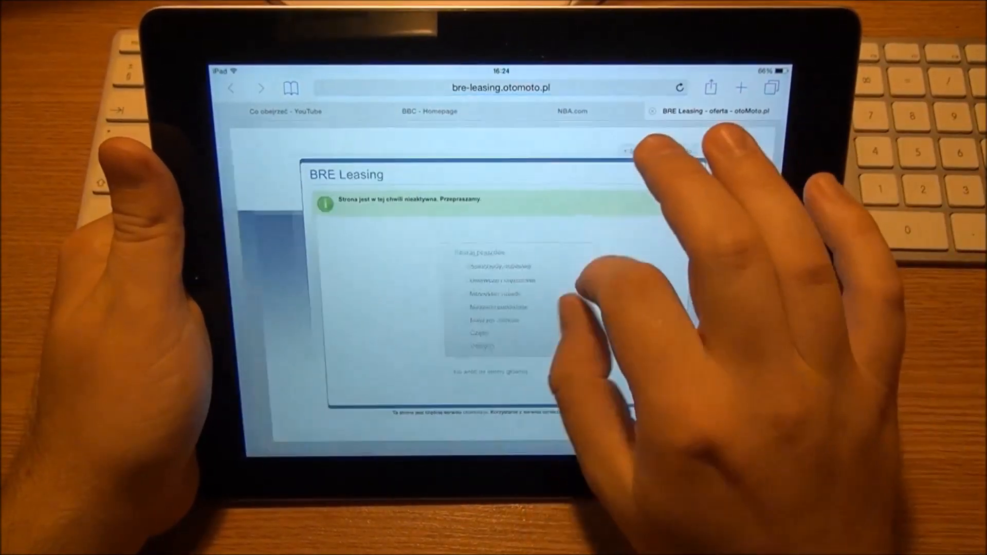
Step: Switch to the BBC Homepage tab from the tab overview, then return to the home screen
{"action": "left_click", "coordinate": [770, 87]}
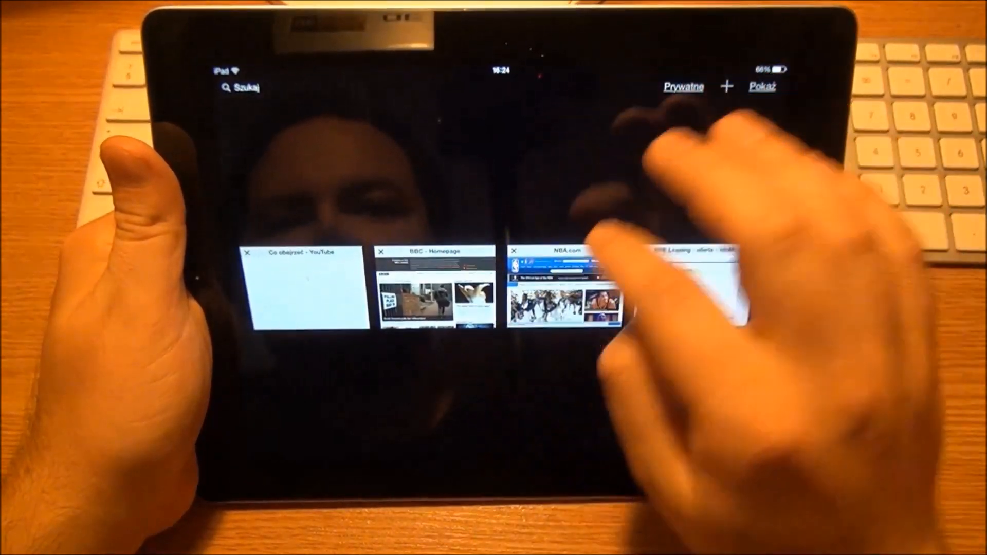
{"action": "left_click", "coordinate": [433, 284]}
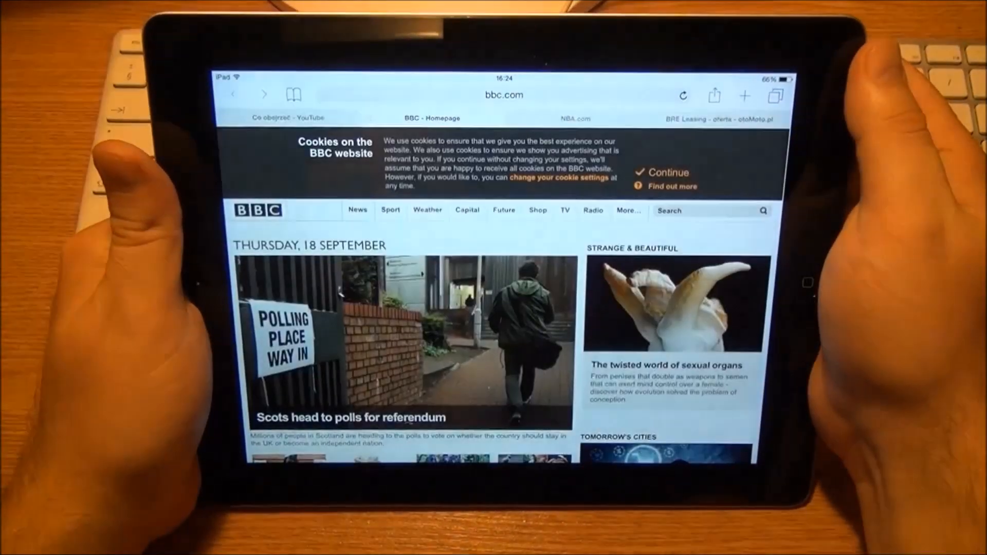
{"action": "left_click", "coordinate": [775, 95]}
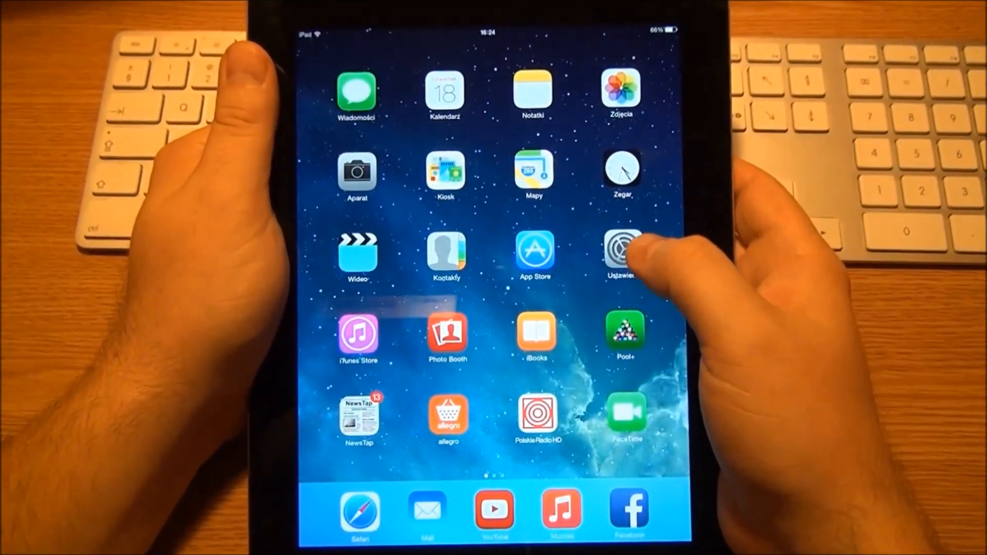
Step: Launch Ustawienia showing the Safari pane, browse its sidebar, then return home
{"action": "left_click", "coordinate": [621, 246]}
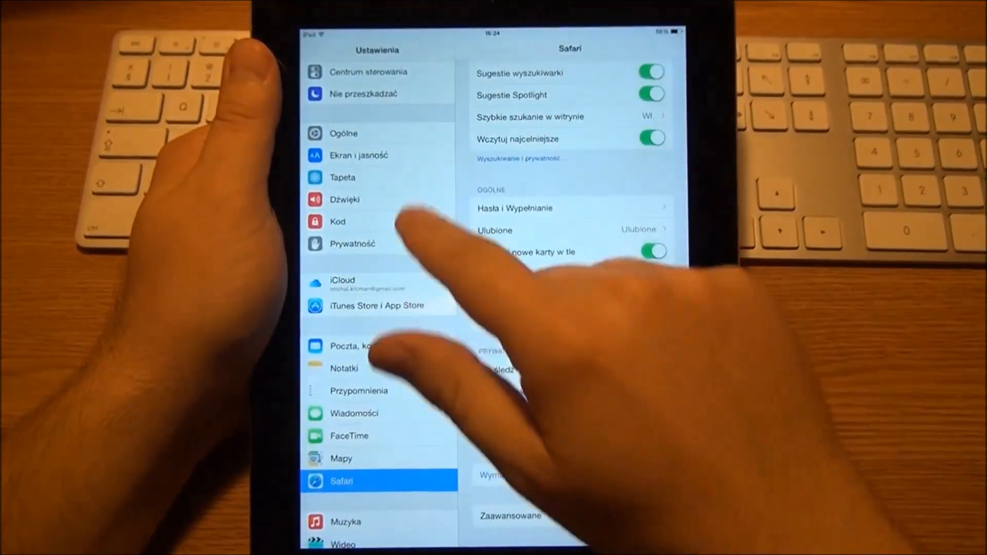
{"action": "scroll", "scroll_direction": "down", "scroll_amount": 3}
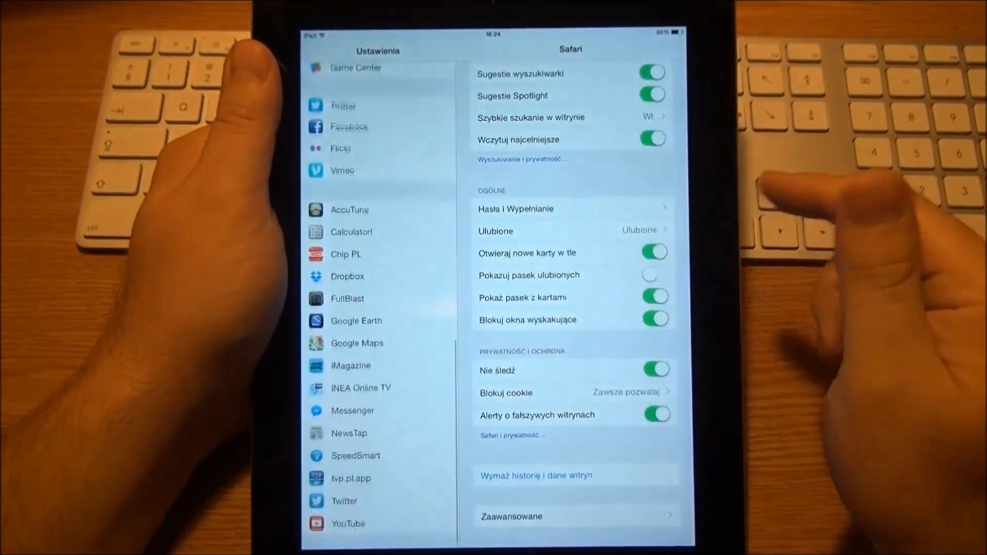
{"action": "scroll", "scroll_direction": "down", "scroll_amount": 3}
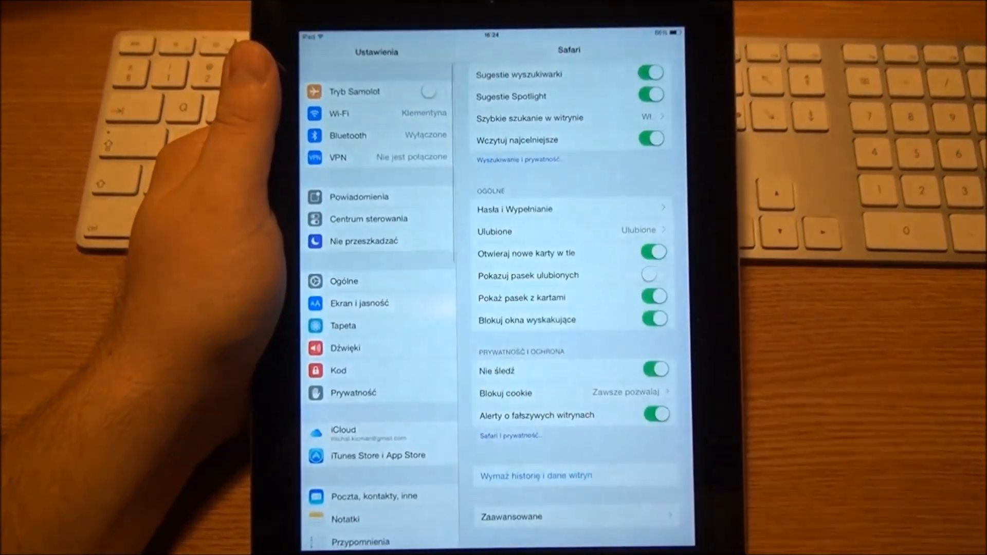
{"action": "key", "text": "home"}
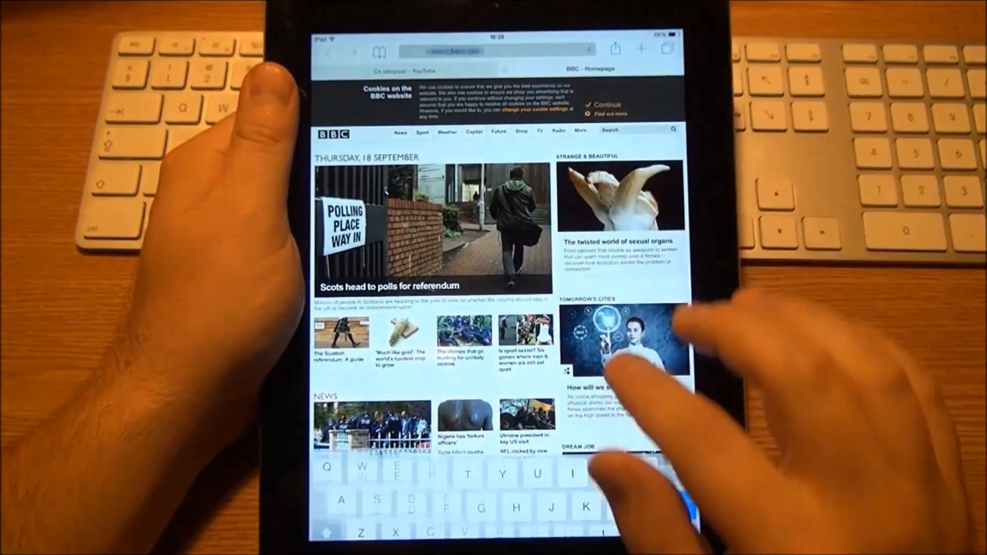
Step: Enter random letters 'hhffykggkhhd' in Safari's address field for suggestions, then return to the home screen
{"action": "type", "text": "hhff"}
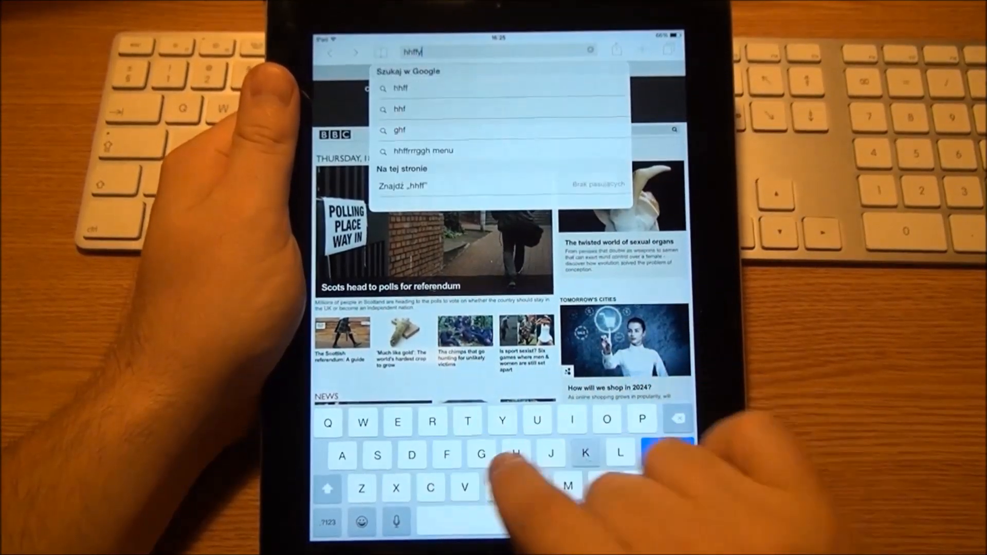
{"action": "type", "text": "ykggkhhd"}
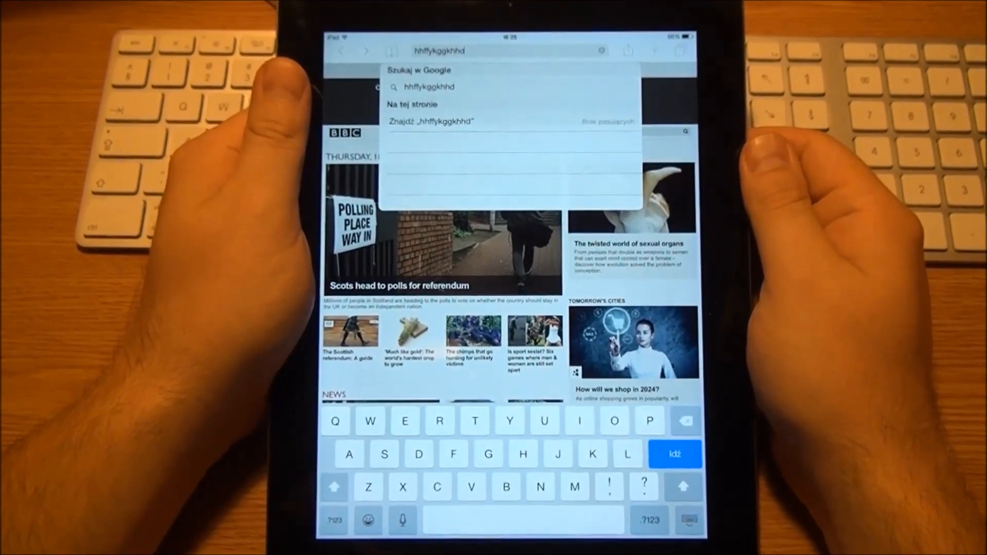
{"action": "left_click", "coordinate": [686, 421]}
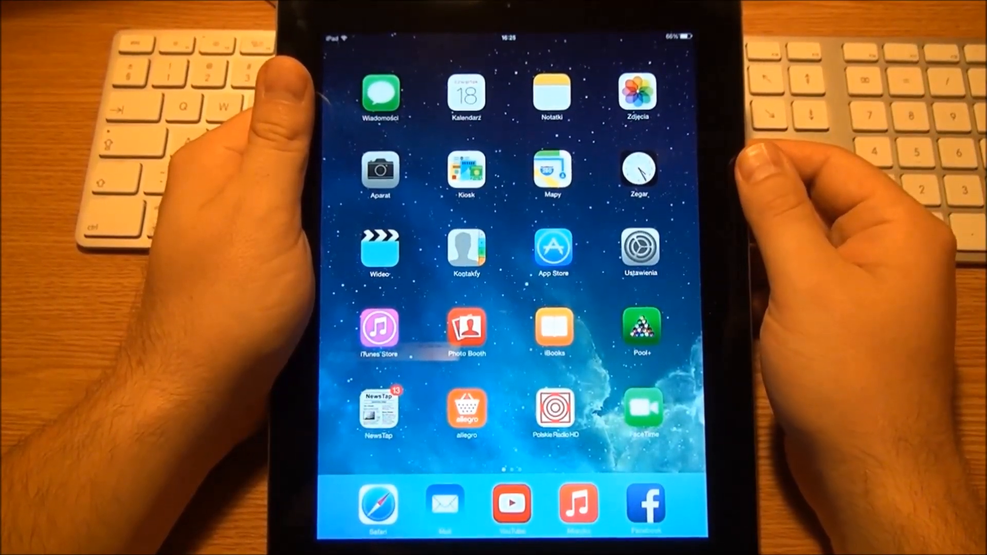
{"action": "left_click", "coordinate": [639, 248]}
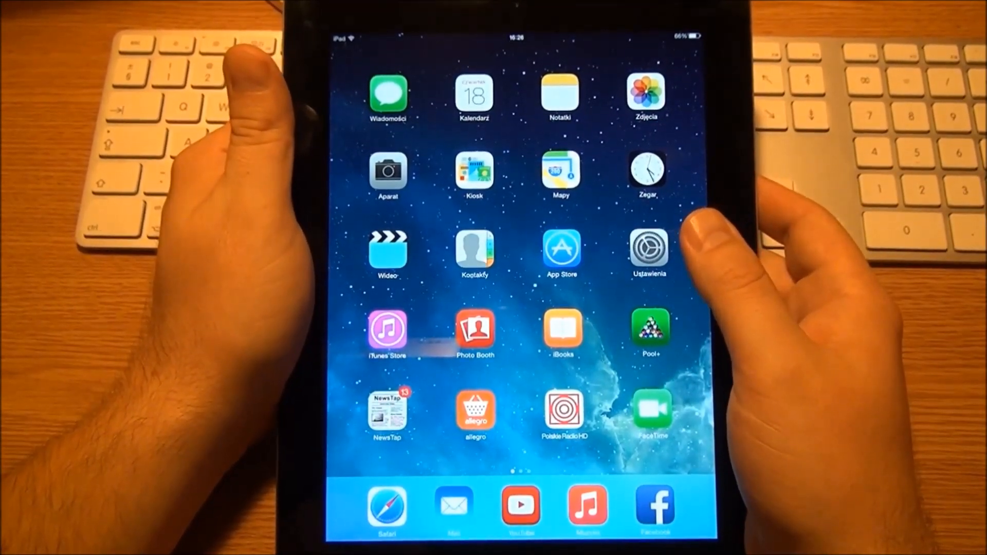
{"action": "scroll", "scroll_direction": "left", "scroll_amount": 3}
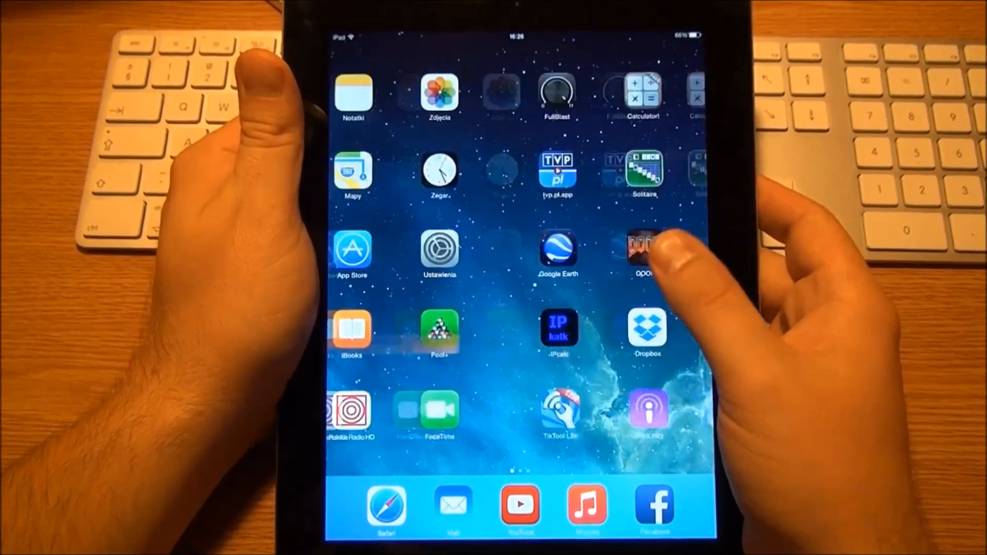
{"action": "scroll", "scroll_direction": "left", "scroll_amount": 3}
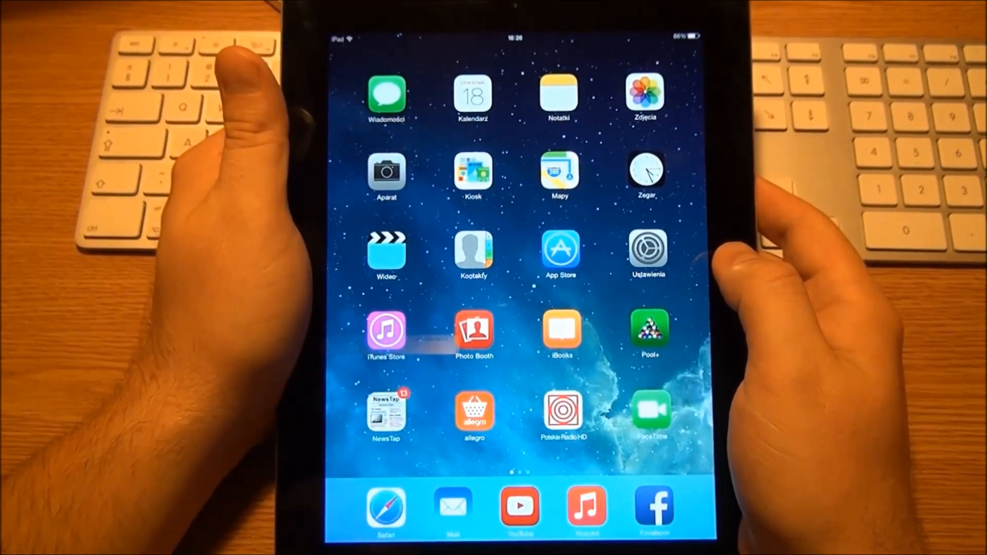
Step: Launch Ustawienia and select Safari to show its search, tab and privacy settings
{"action": "left_click", "coordinate": [646, 252]}
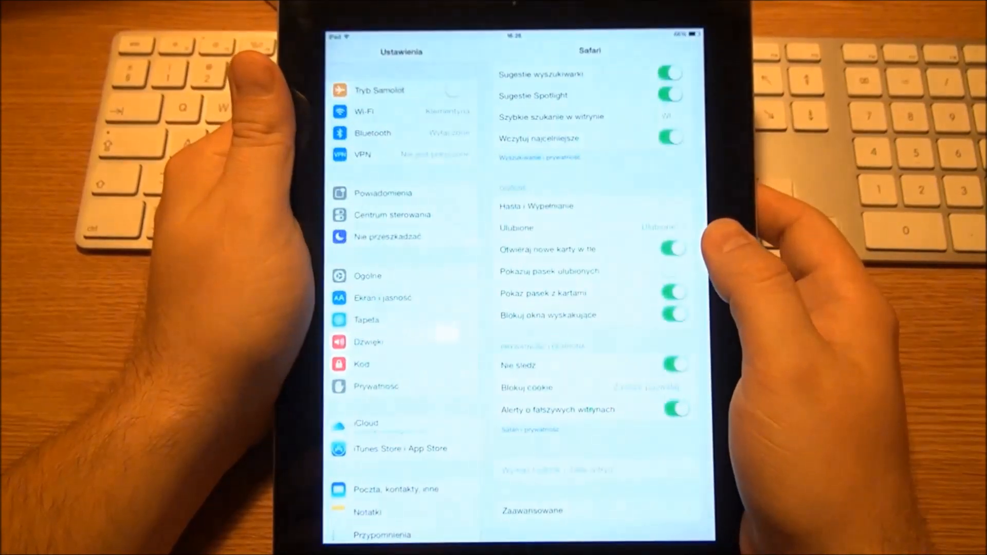
{"action": "left_click", "coordinate": [670, 271]}
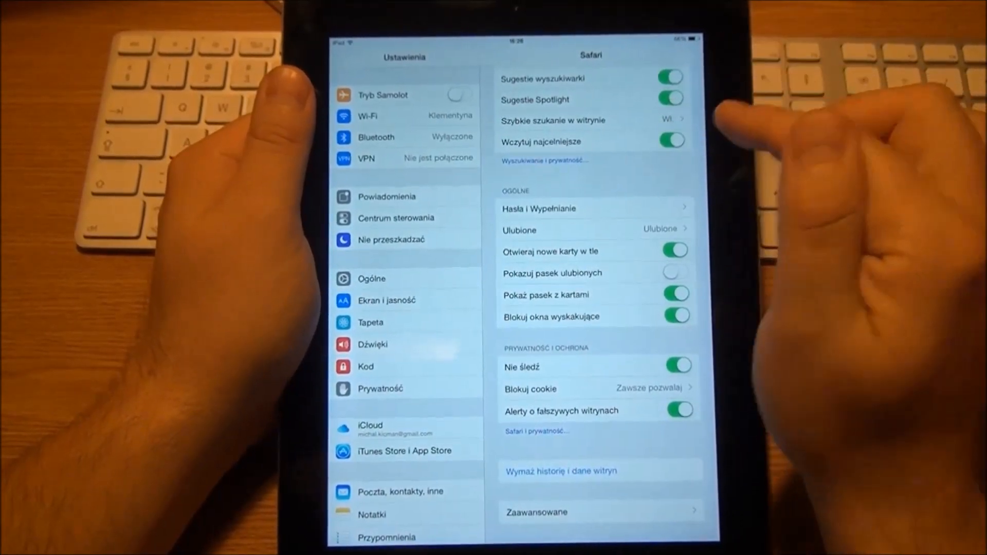
{"action": "left_click", "coordinate": [372, 279]}
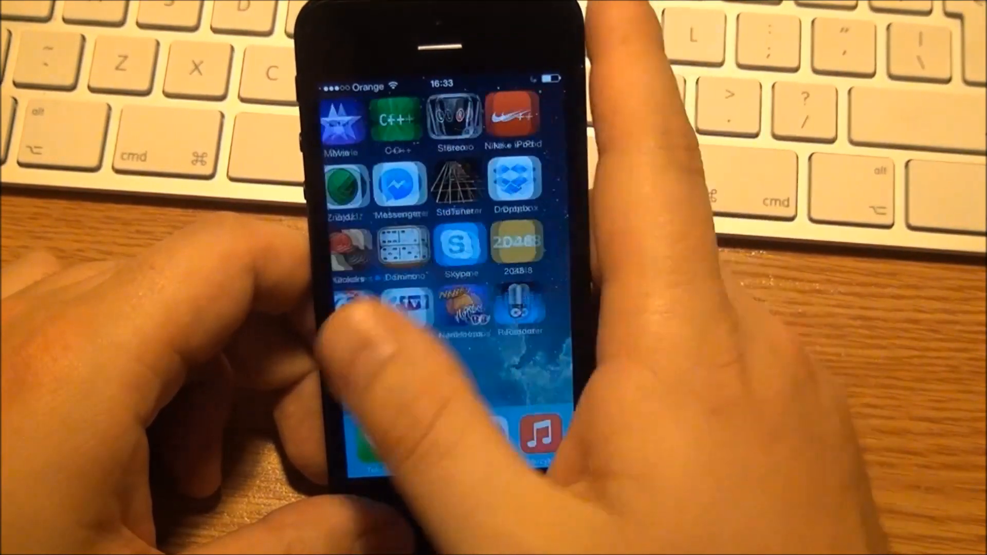
Step: Swipe the iPhone home screen back to its first page with Messages, Calendar and Photos
{"action": "scroll", "scroll_direction": "left", "scroll_amount": 3}
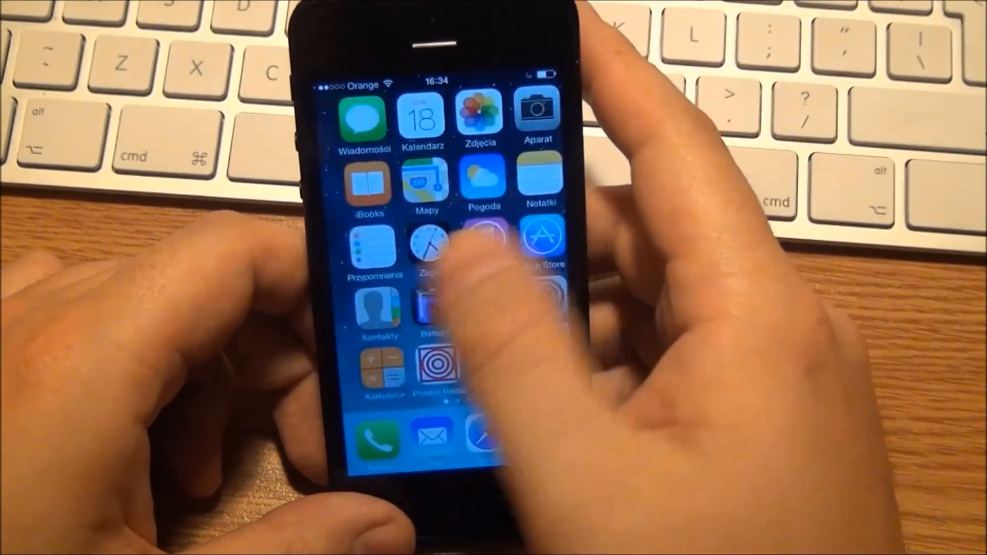
{"action": "scroll", "scroll_direction": "left", "scroll_amount": 3}
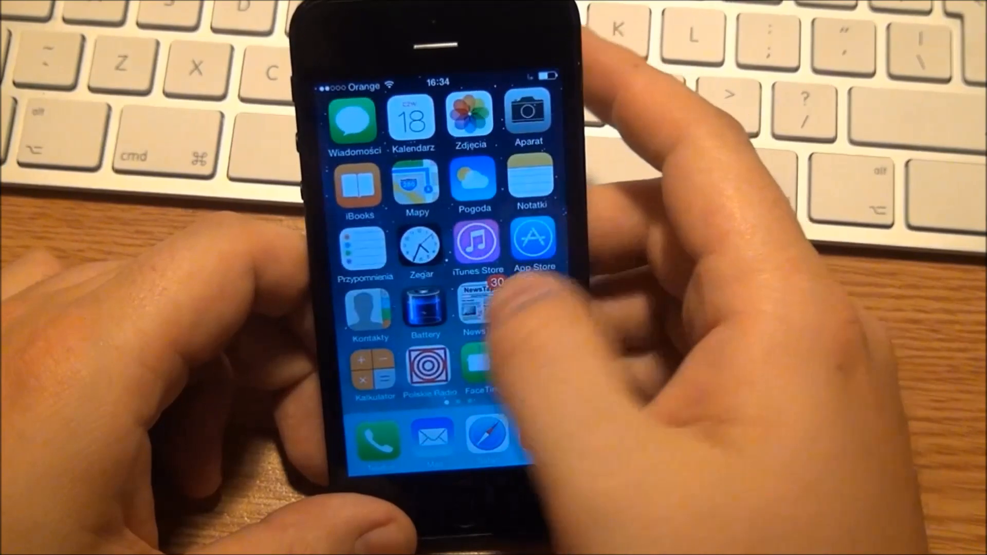
{"action": "scroll", "scroll_direction": "left", "scroll_amount": 3}
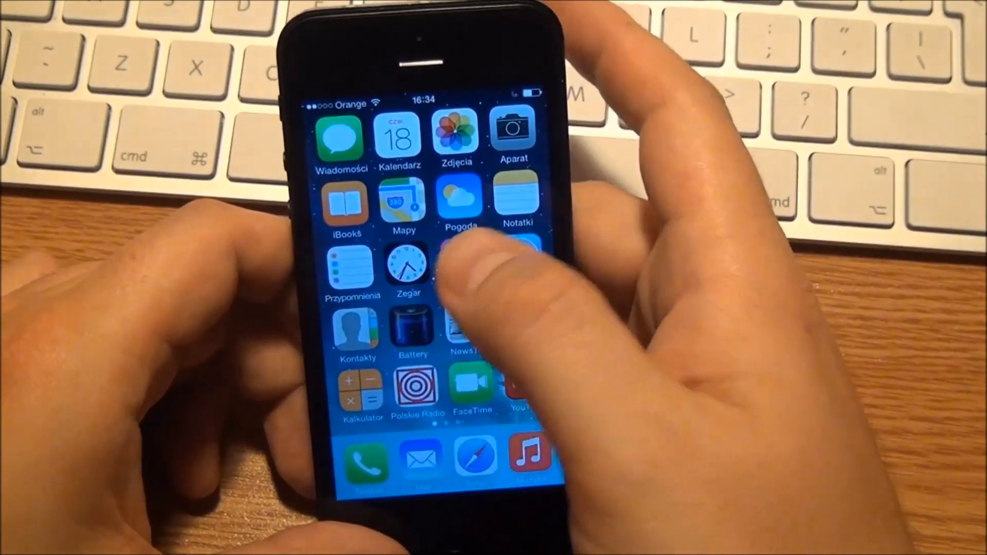
{"action": "left_click", "coordinate": [413, 327]}
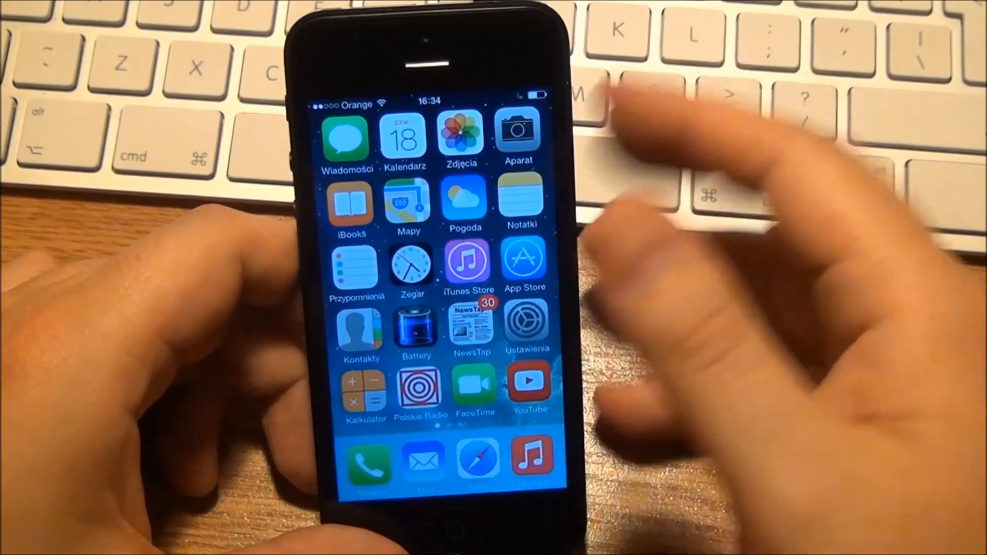
{"action": "scroll", "scroll_direction": "left", "scroll_amount": 3}
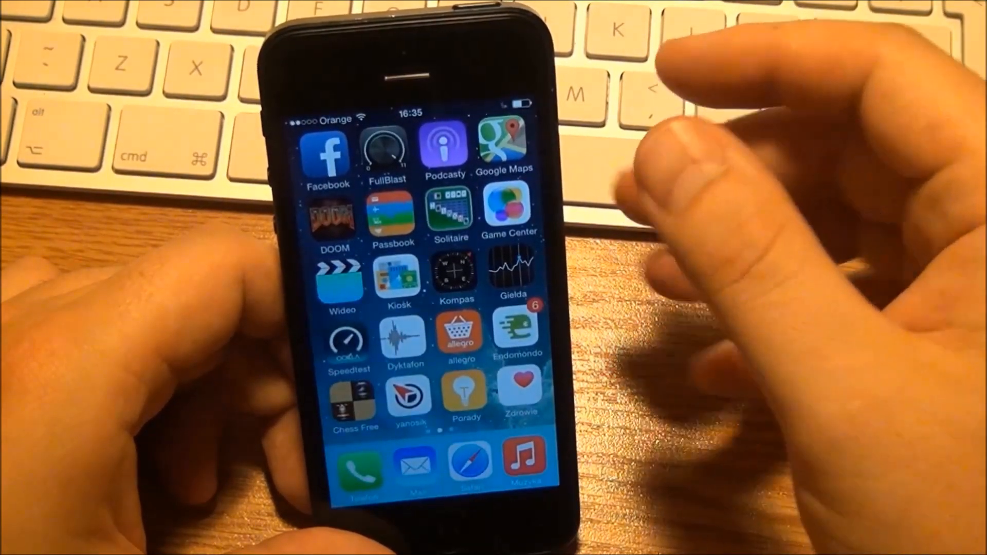
Step: Swipe to the third page with iMovie and Dropbox, then back to the Facebook and Google Maps page
{"action": "scroll", "scroll_direction": "left", "scroll_amount": 3}
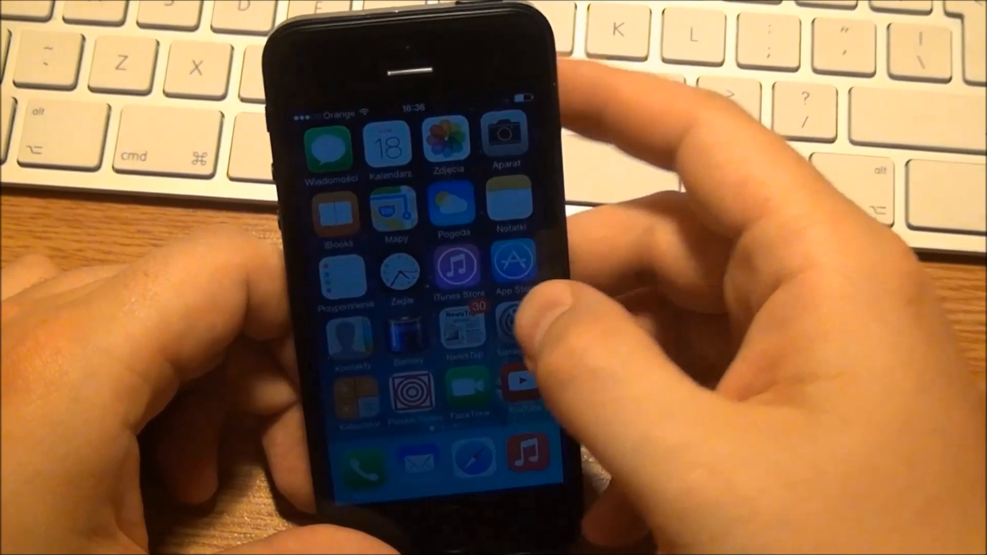
{"action": "scroll", "scroll_direction": "left", "scroll_amount": 3}
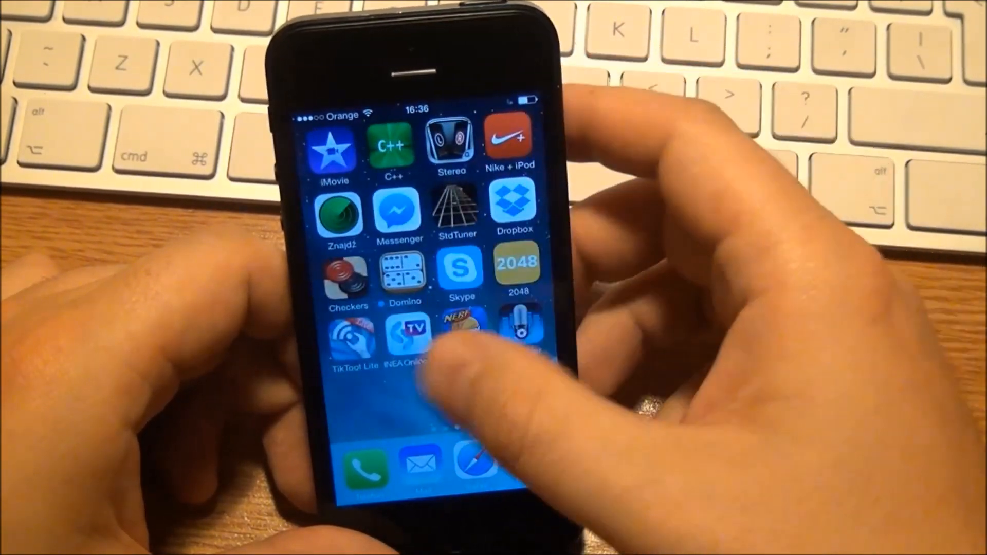
{"action": "scroll", "scroll_direction": "left", "scroll_amount": 3}
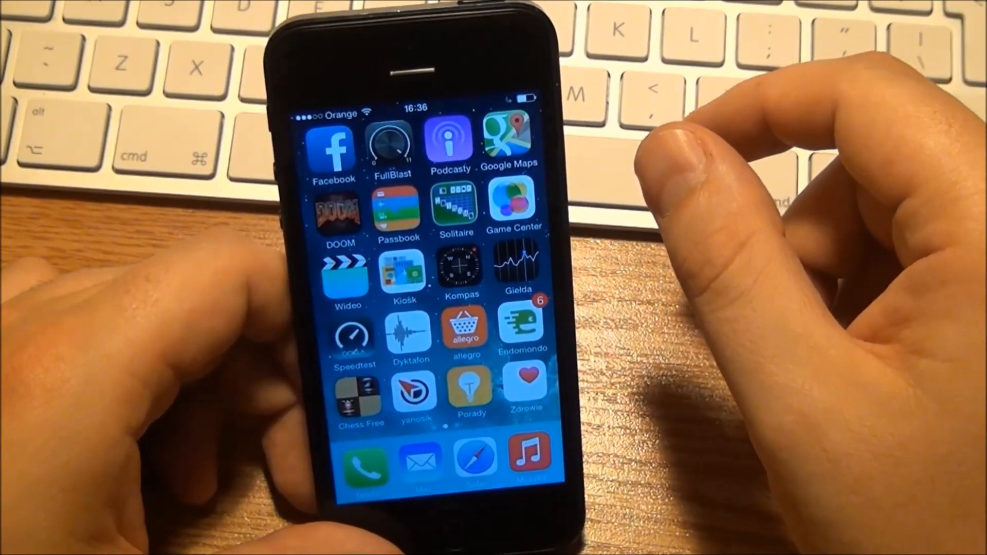
{"action": "scroll", "scroll_direction": "left", "scroll_amount": 3}
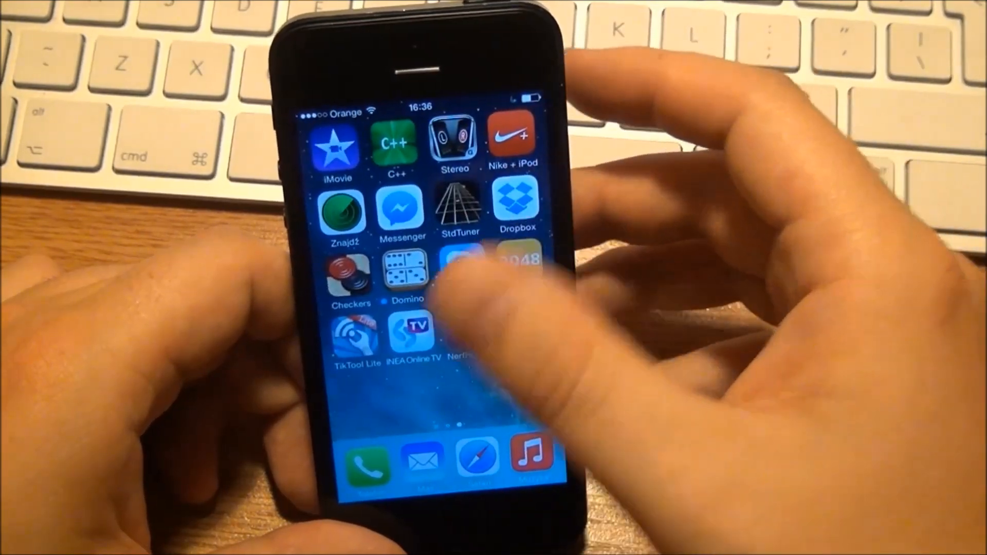
{"action": "scroll", "scroll_direction": "left", "scroll_amount": 3}
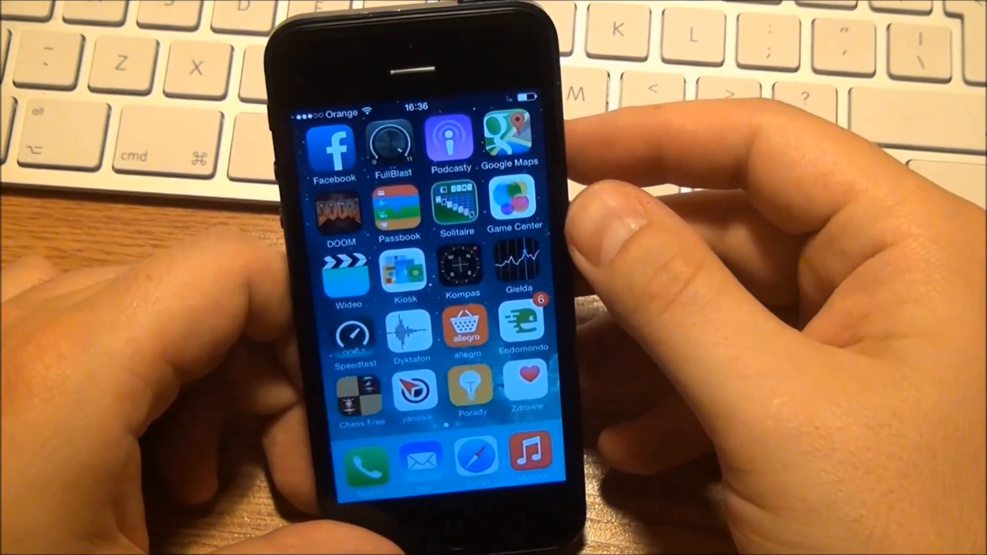